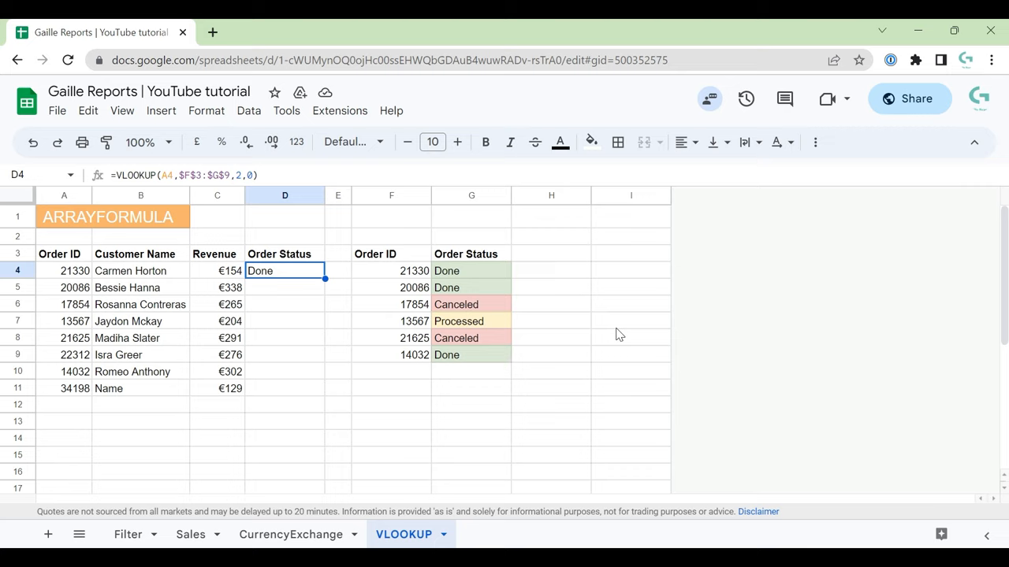
pyautogui.moveTo(272, 278)
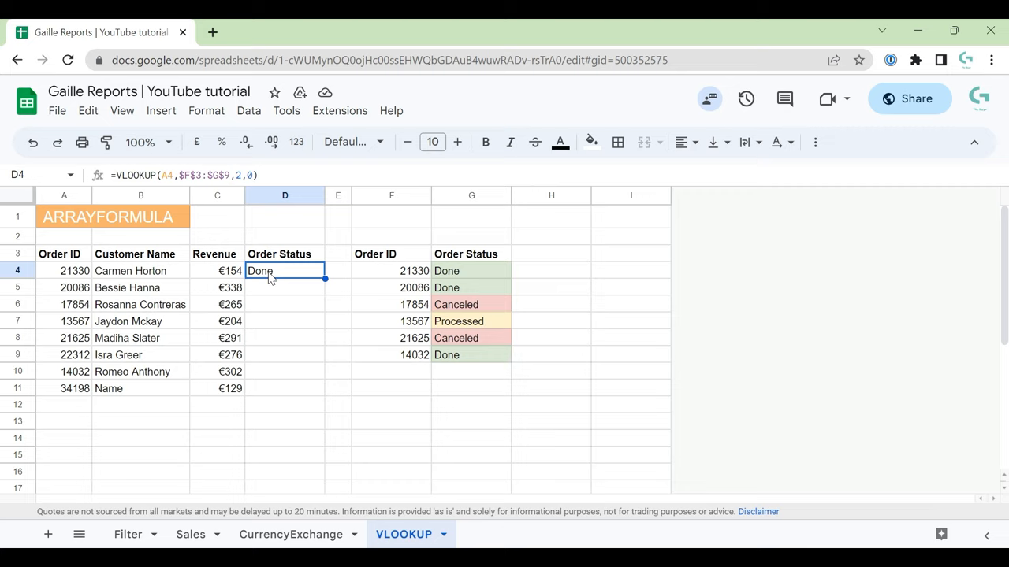
pyautogui.moveTo(290, 417)
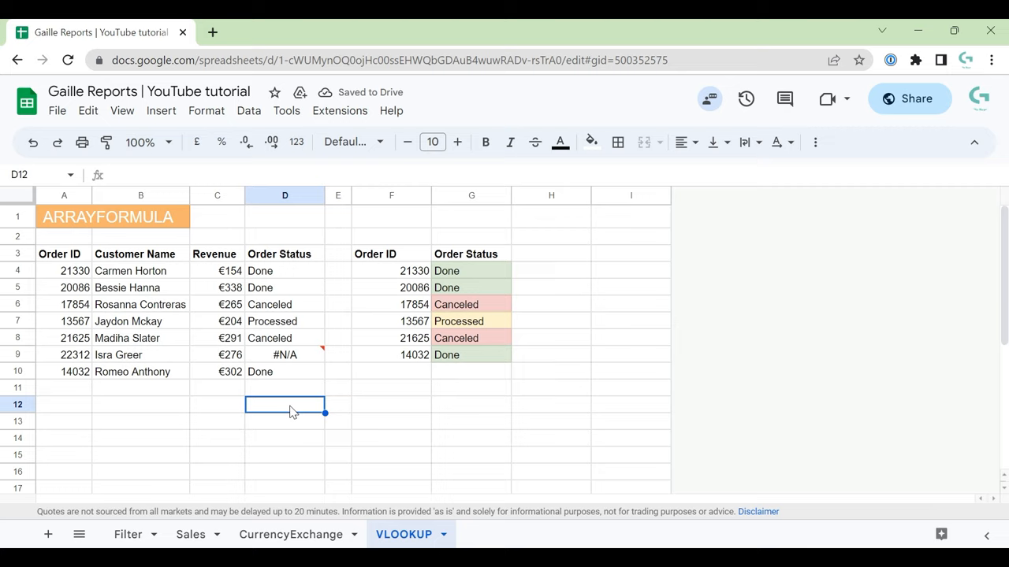
pyautogui.moveTo(88, 412)
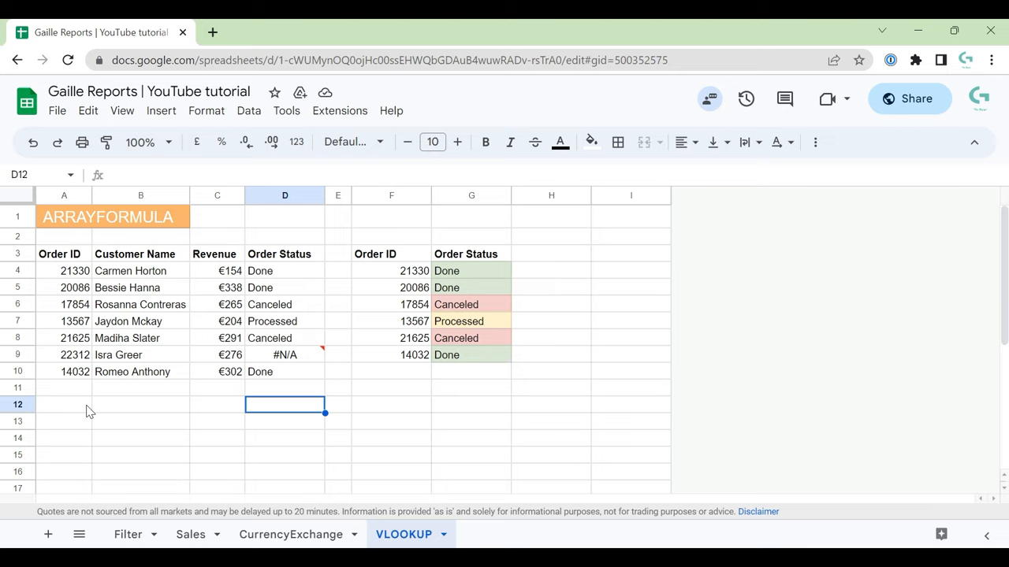
pyautogui.moveTo(101, 383)
pyautogui.write('Name Client')
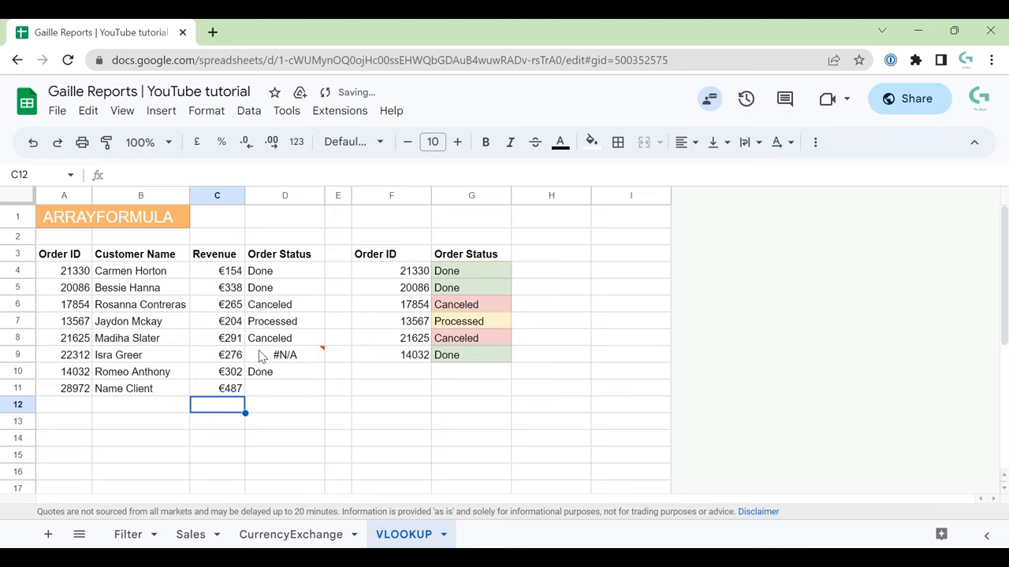
# Enter =ARRAYFORMULA(VLOOKUP(A4:A,$F$3:$G$9,2,0)) in D4 to fill Order Status for all rows
pyautogui.click(284, 387)
pyautogui.write('=ARRAYFORMULA( VLOOKUP(A4:A,$F$3:$G$9,2,0))')
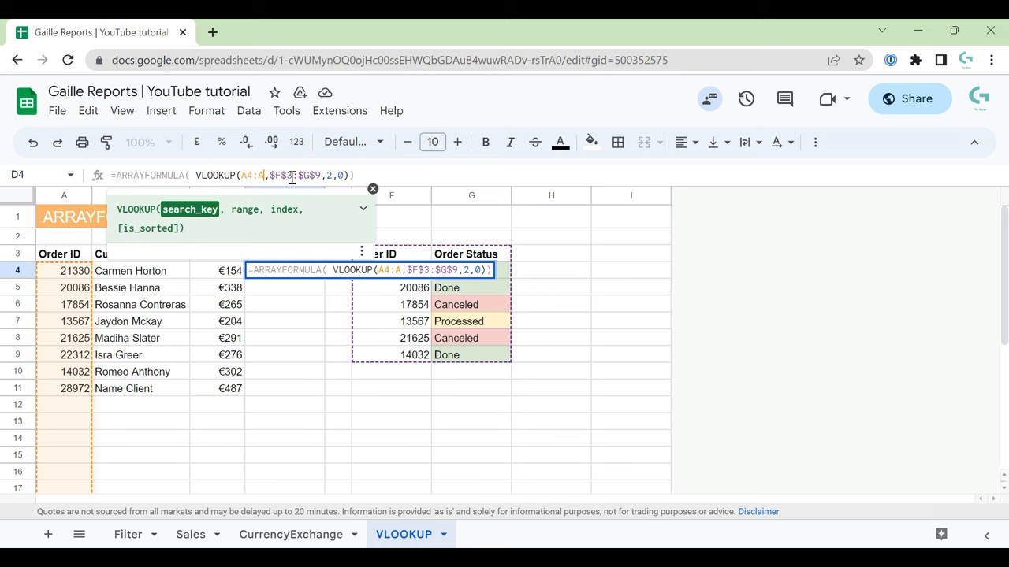
pyautogui.press('Return')
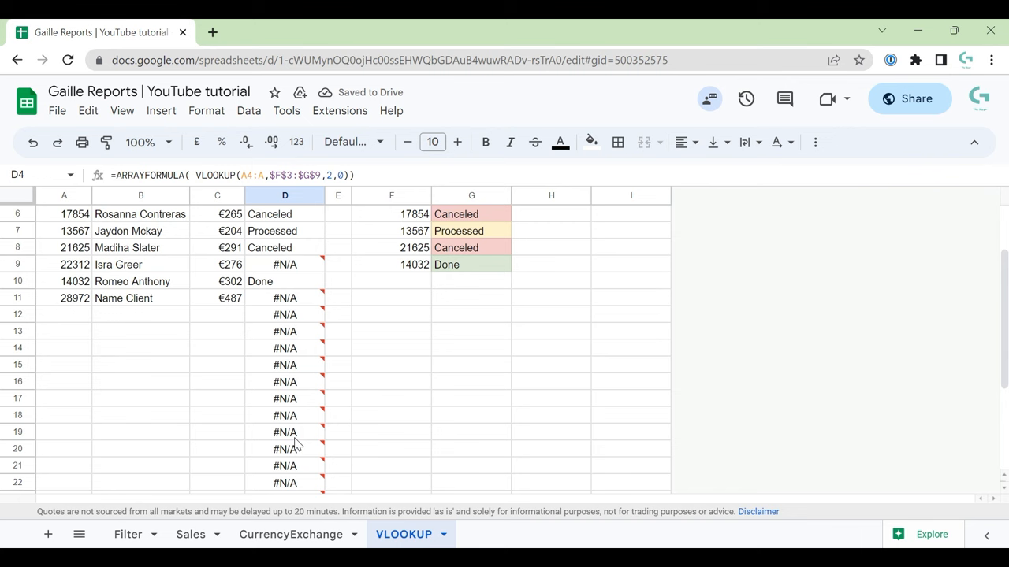
pyautogui.scroll(3)
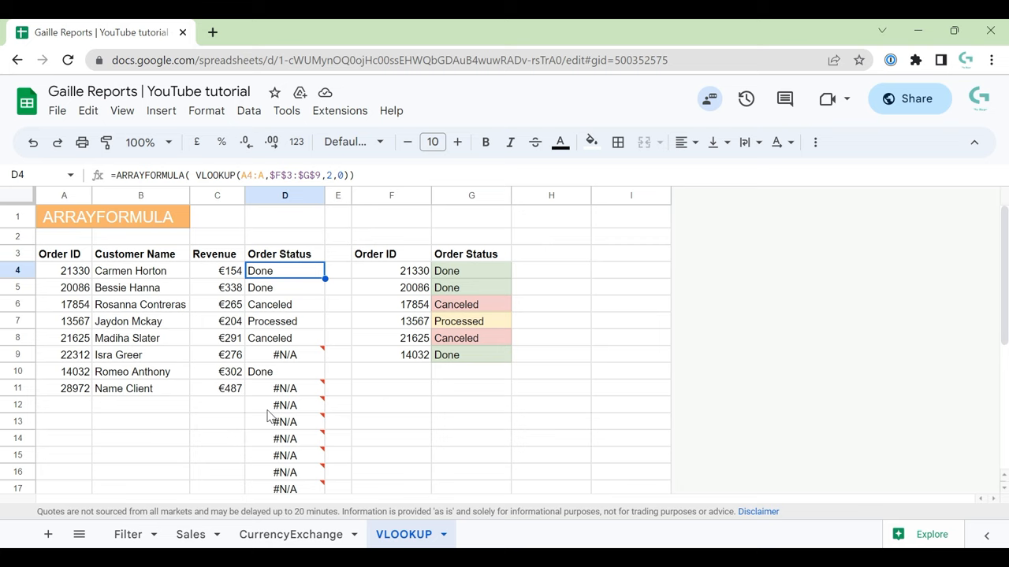
pyautogui.click(391, 439)
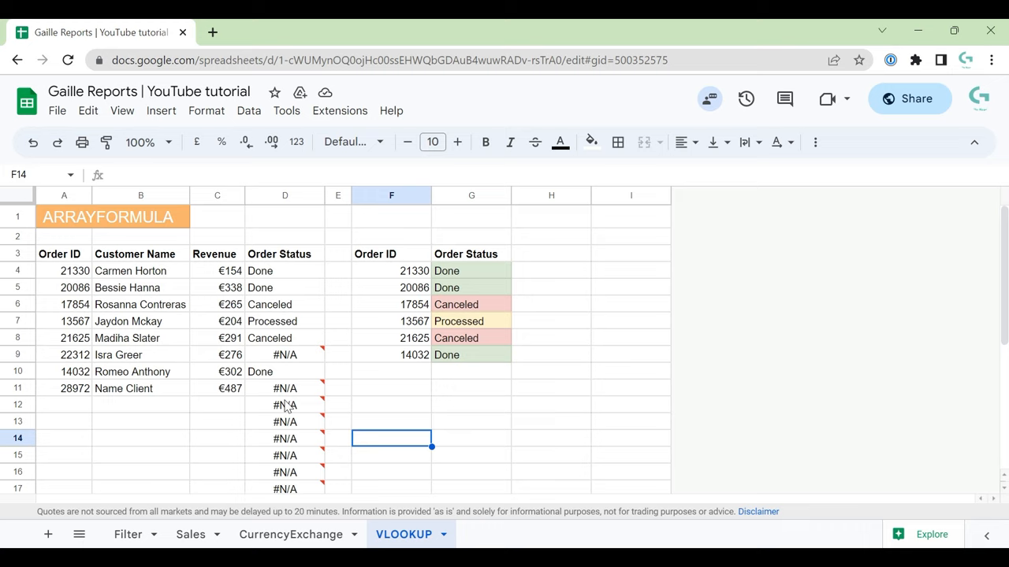
pyautogui.moveTo(283, 355)
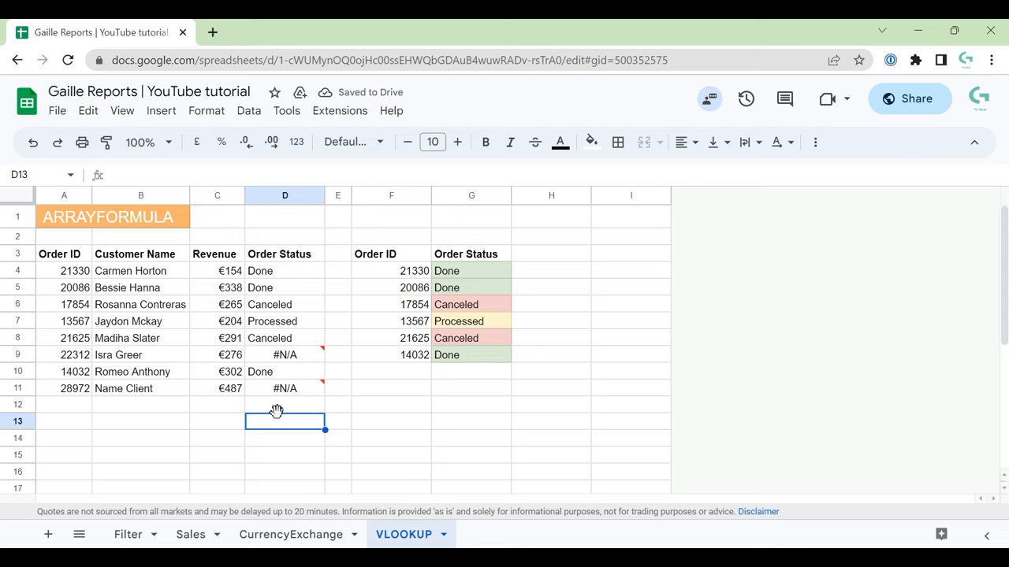
pyautogui.moveTo(271, 348)
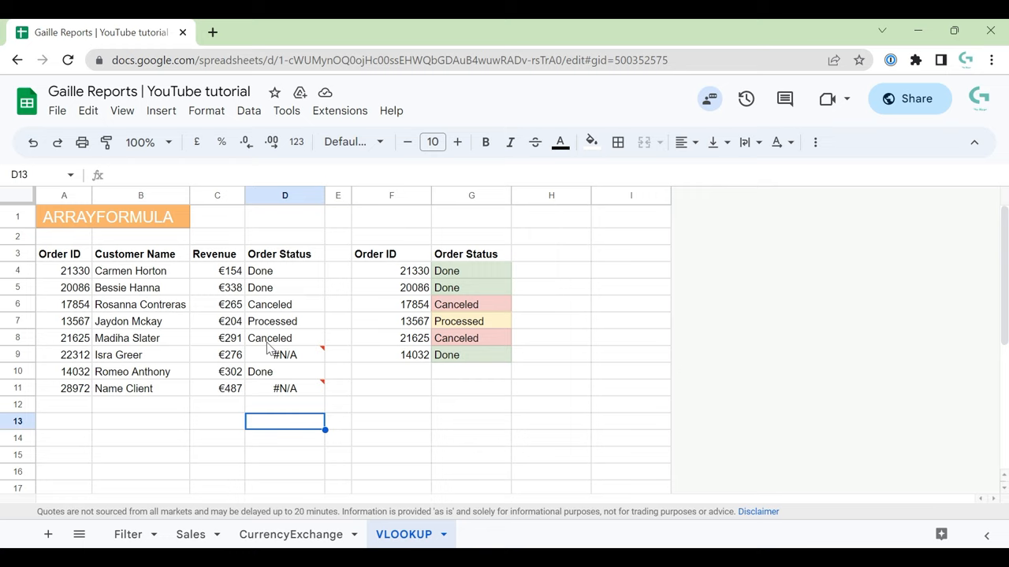
# Wrap D4's lookup as =ARRAYFORMULA(IF(A4:A="","",VLOOKUP(A4:A,$F$3:$G$9,2,0))) so empty rows stay blank
pyautogui.click(284, 271)
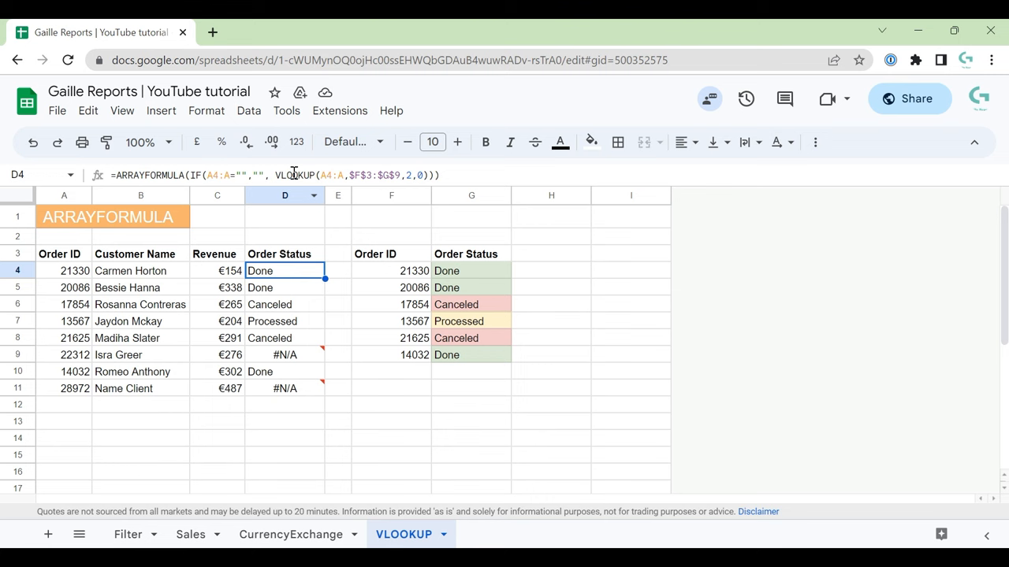